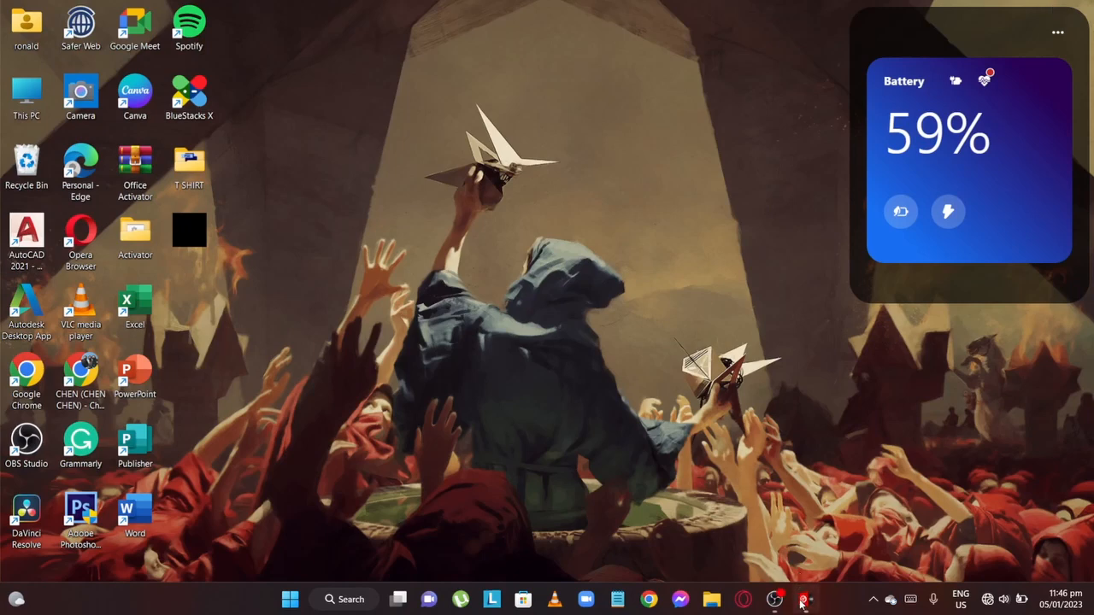
- Launch VirtualDJ from the taskbar so both empty decks appear
left_click(805, 599)
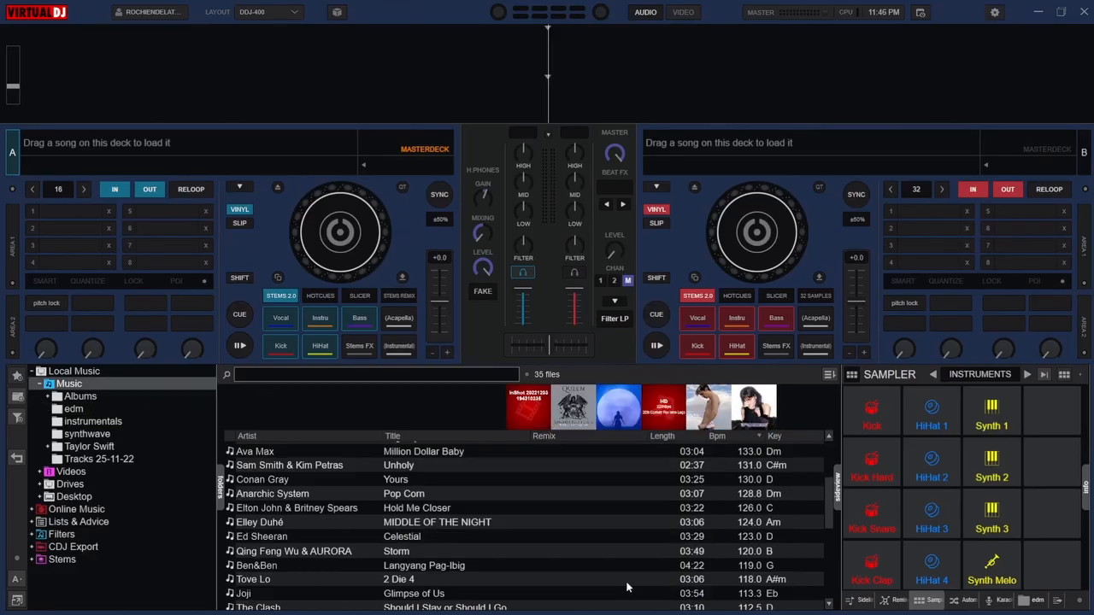
- Start recording the mix as MP3 'dsjghrejg' from Settings > Record and dismiss the Record window
scroll("down", 3)
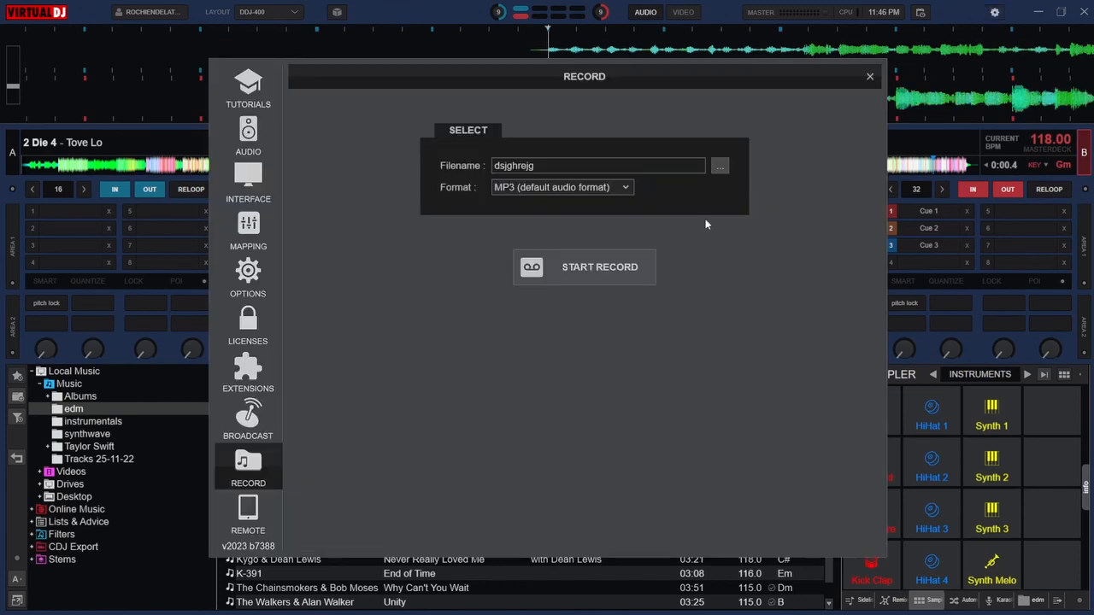
left_click(584, 267)
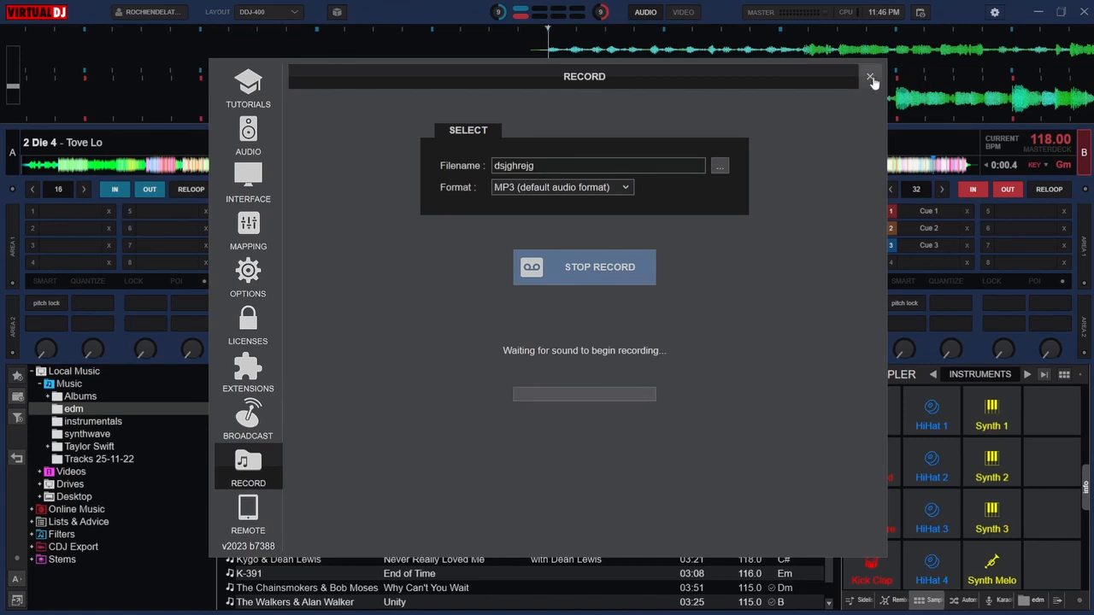
left_click(870, 77)
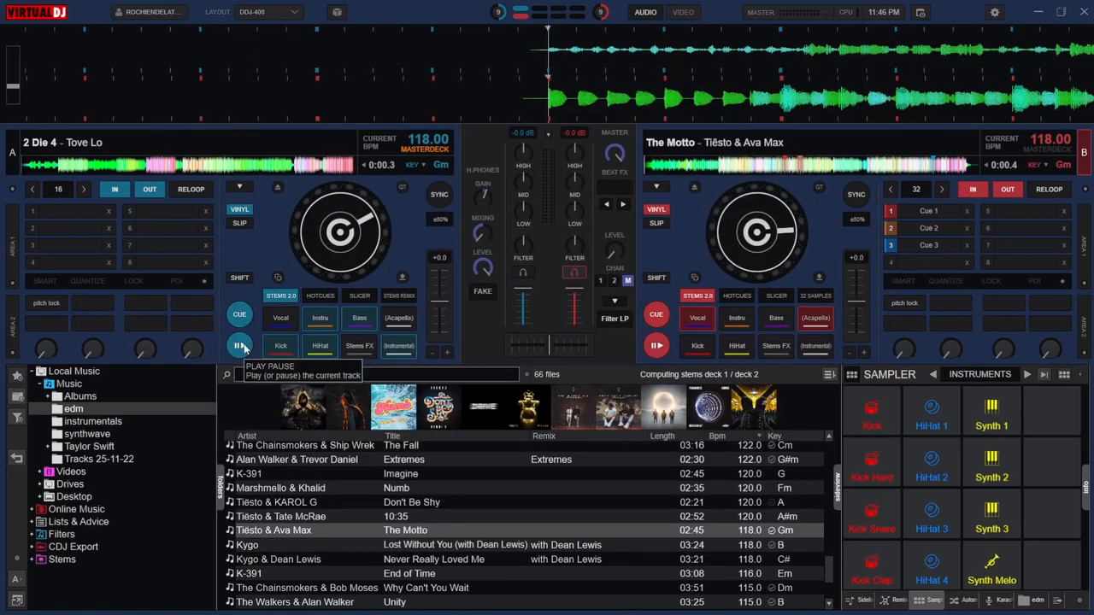
- Start deck A so 2 Die 4 plays alongside The Motto
left_click(240, 345)
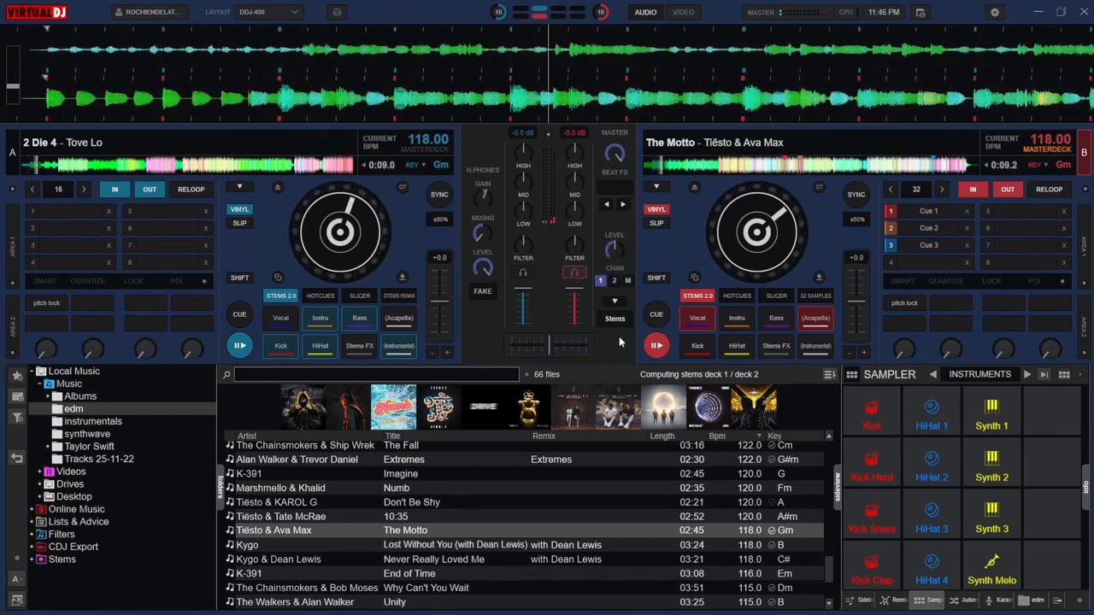
- Select Reverb in channel 2's Beat FX slot for The Motto's vocals
left_click(601, 280)
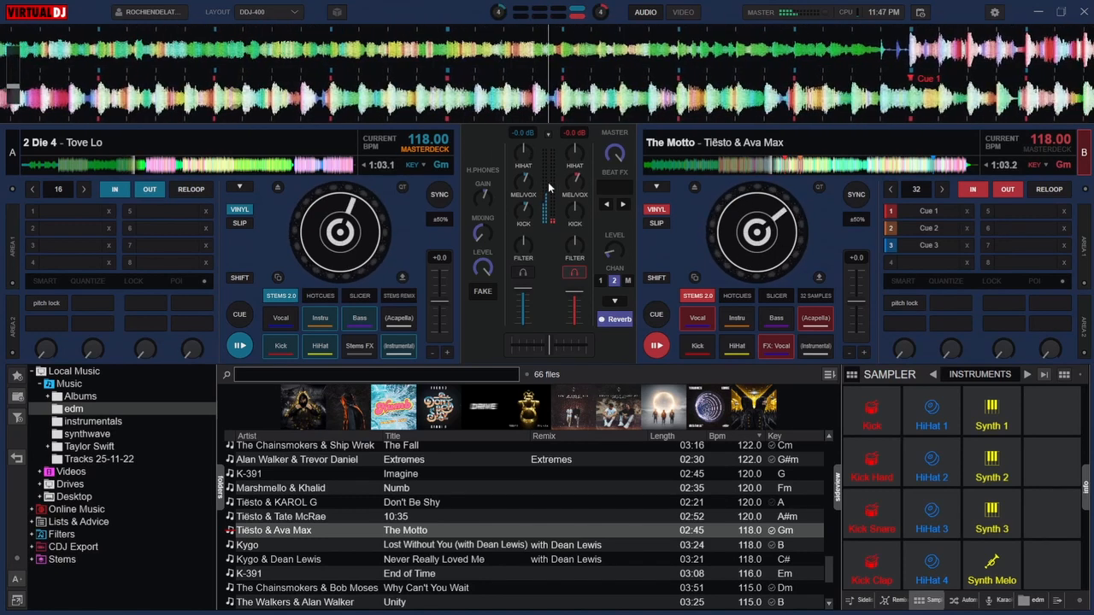
- Set deck A's Stems FX pad to FX: Rhythm for 2 Die 4
left_click(359, 346)
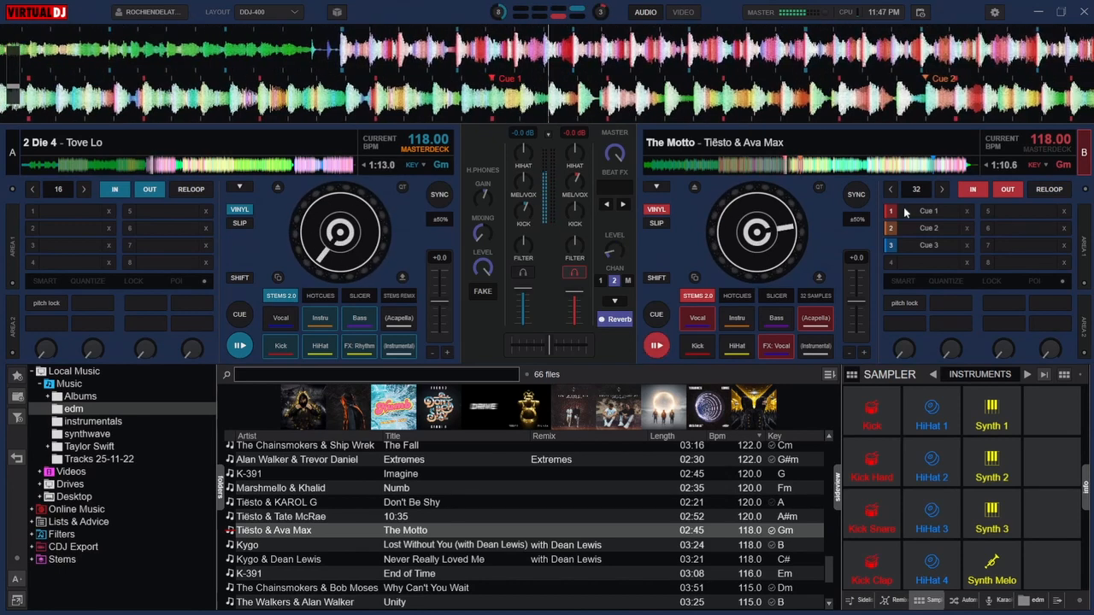
mouse_move(928, 228)
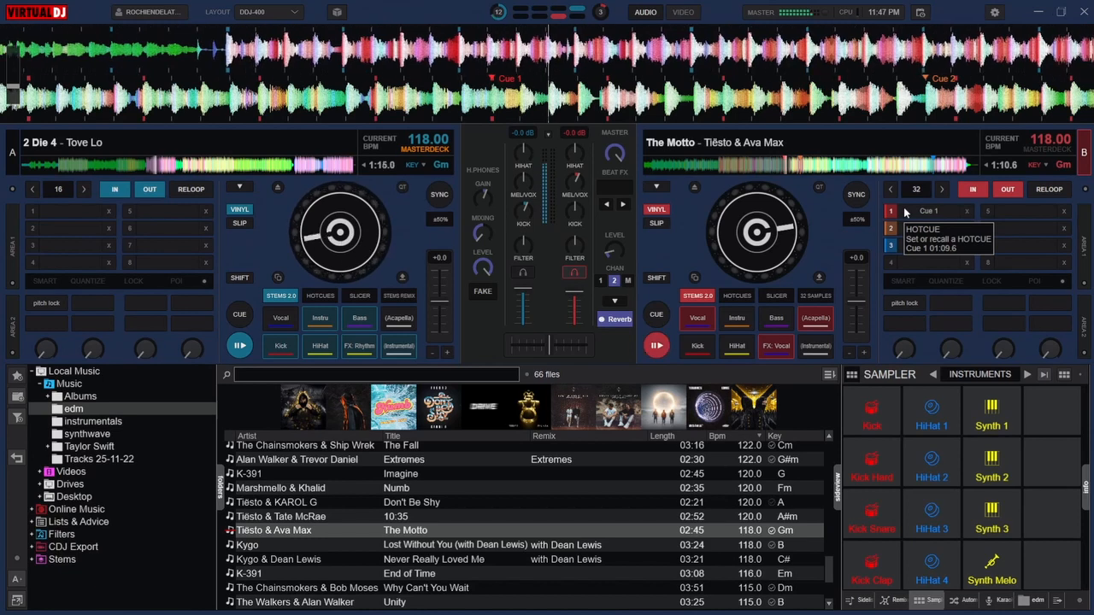